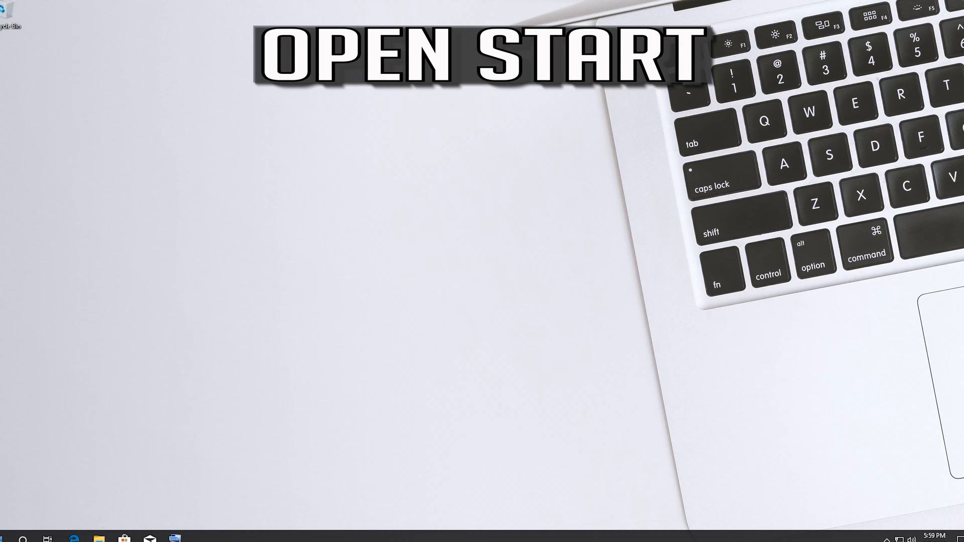
# From the Start menu, open Settings and go to Update & Security with the pending Windows updates.
pyautogui.click(8, 536)
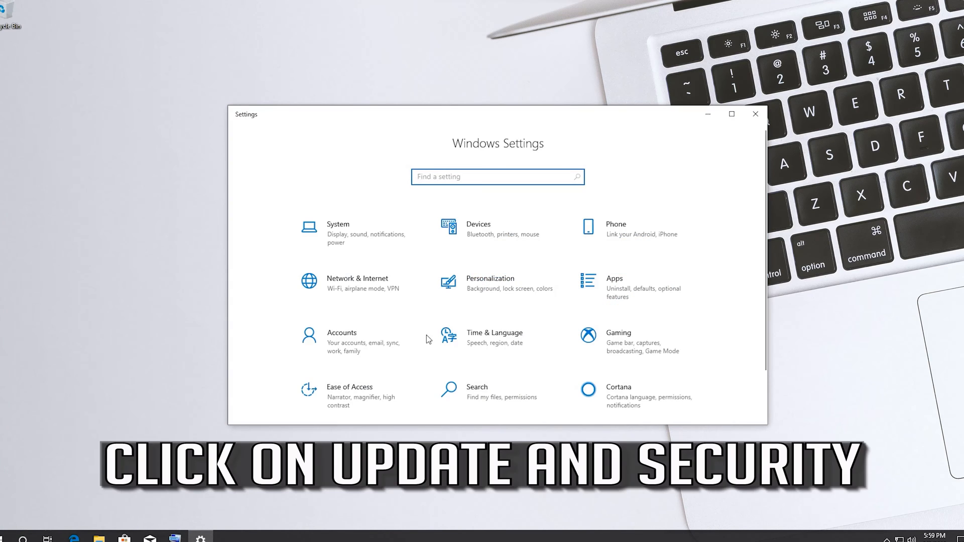
pyautogui.scroll(-3)
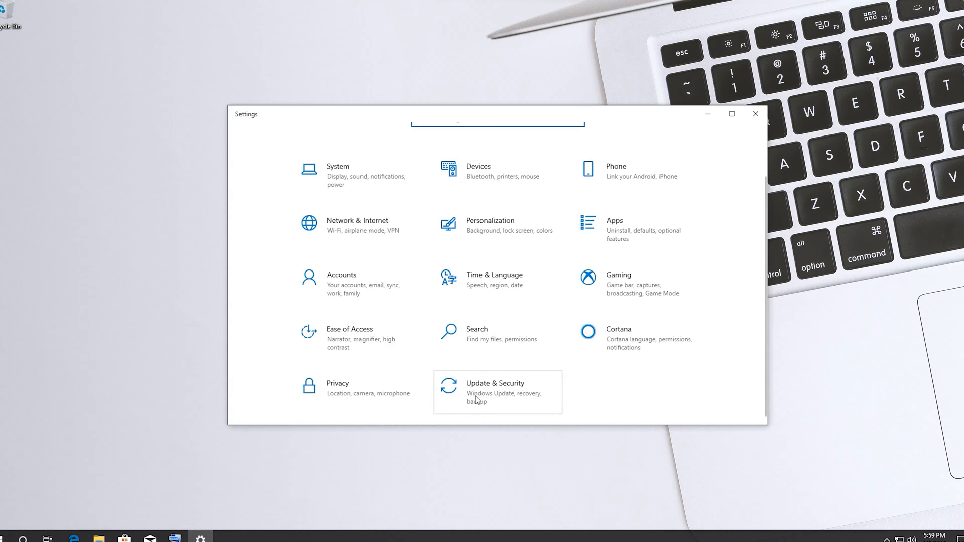
pyautogui.click(495, 387)
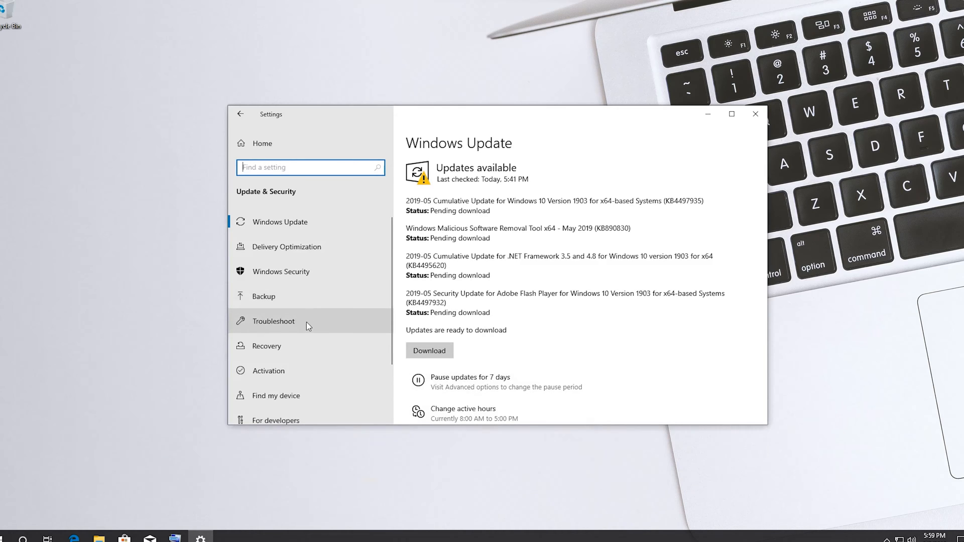
# Under Troubleshoot, run the Keyboard troubleshooter.
pyautogui.click(273, 321)
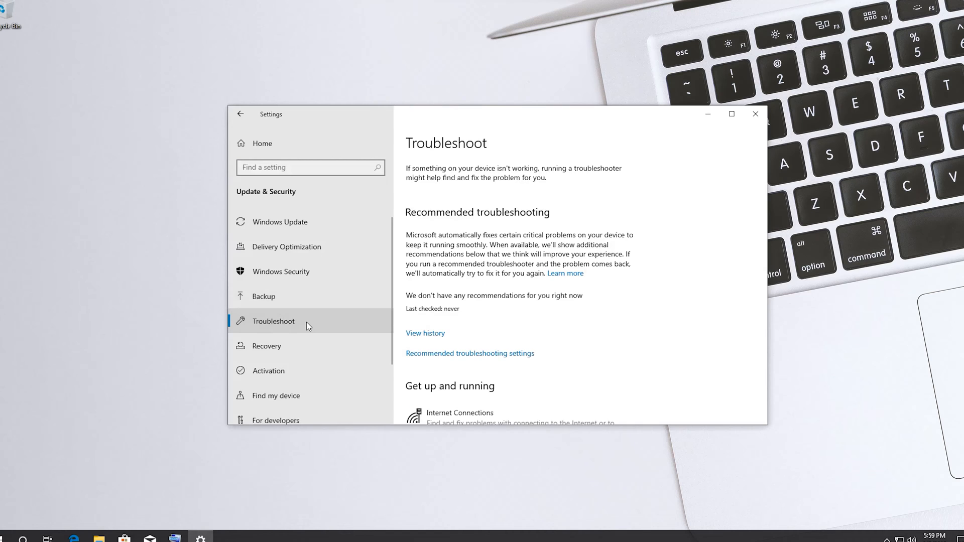
pyautogui.scroll(-3)
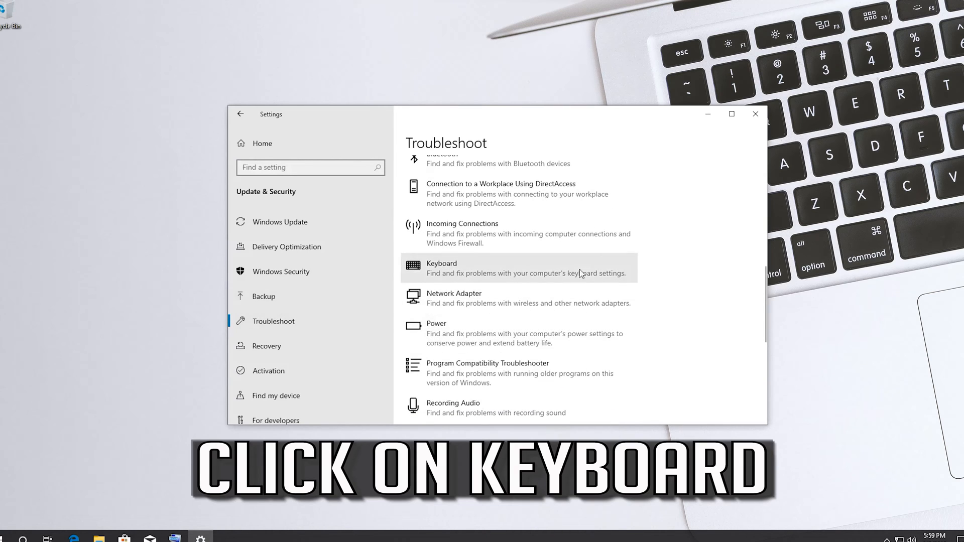
pyautogui.moveTo(581, 277)
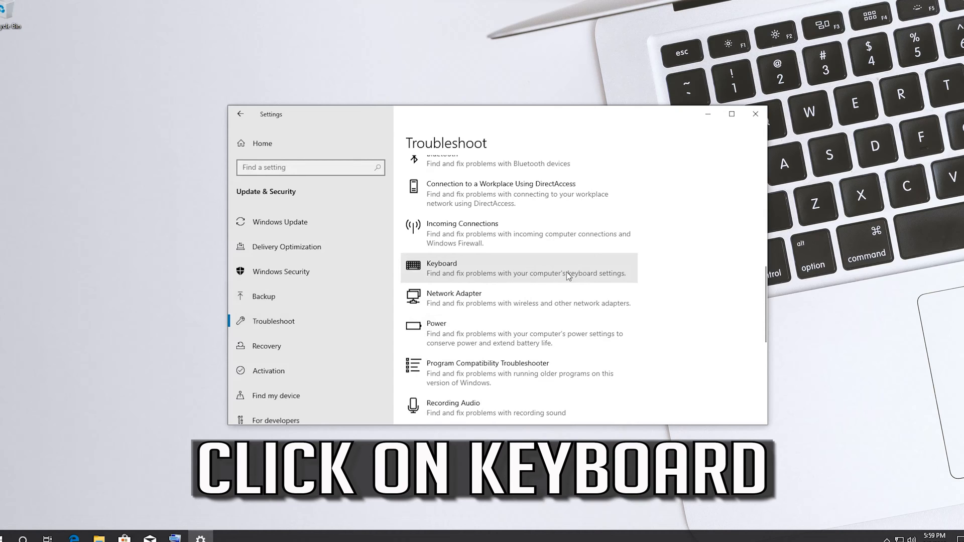
pyautogui.click(492, 268)
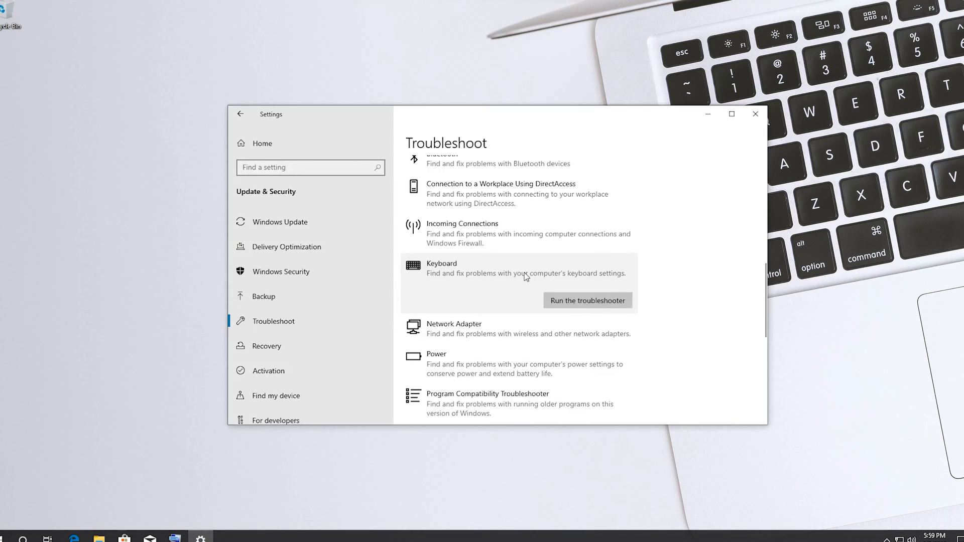
pyautogui.moveTo(587, 300)
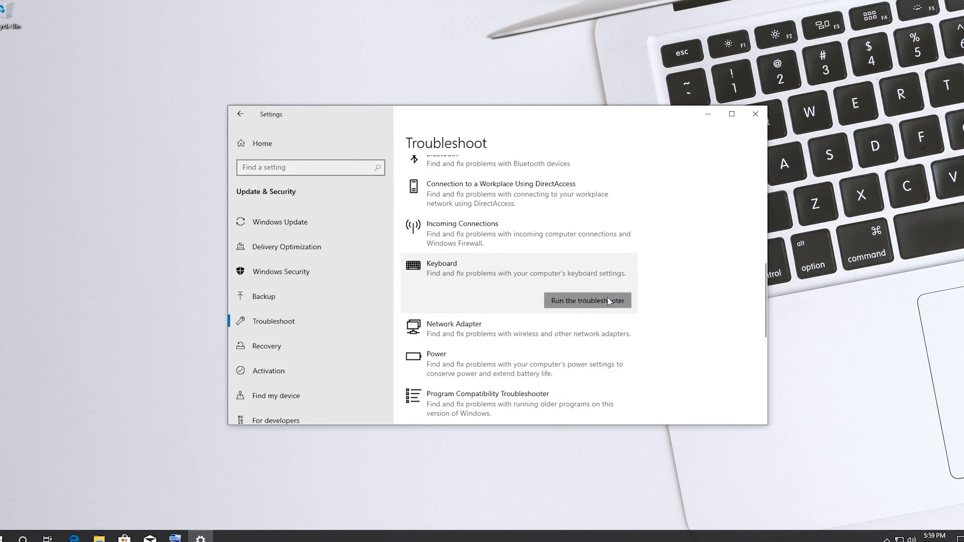
pyautogui.click(586, 301)
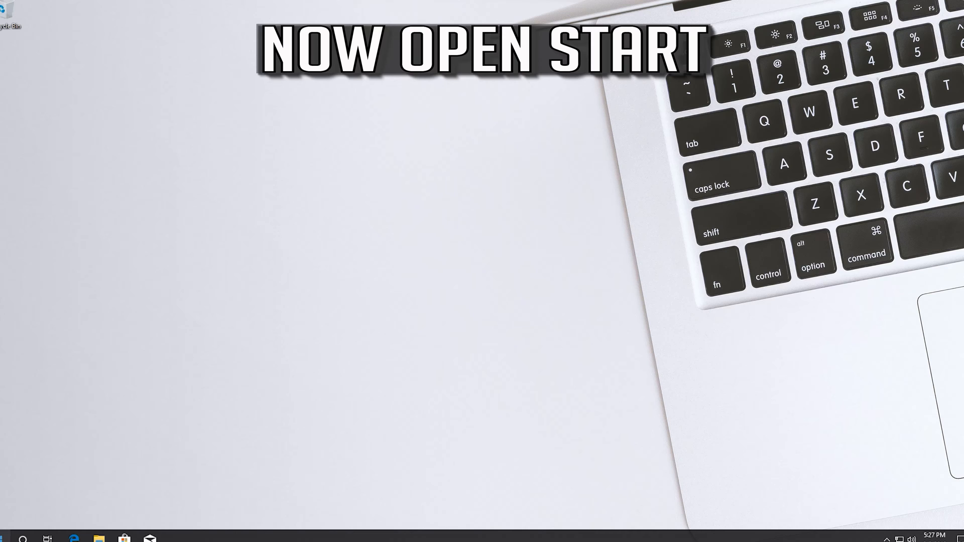
# Reopen Settings from Start and go to Ease of Access, scrolling the sidebar to the Interaction group.
pyautogui.click(9, 537)
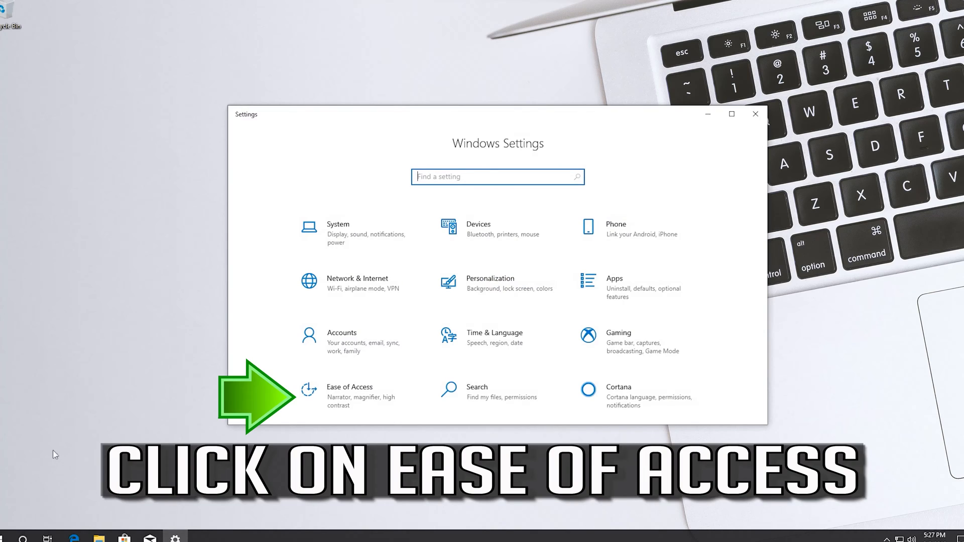
pyautogui.moveTo(359, 397)
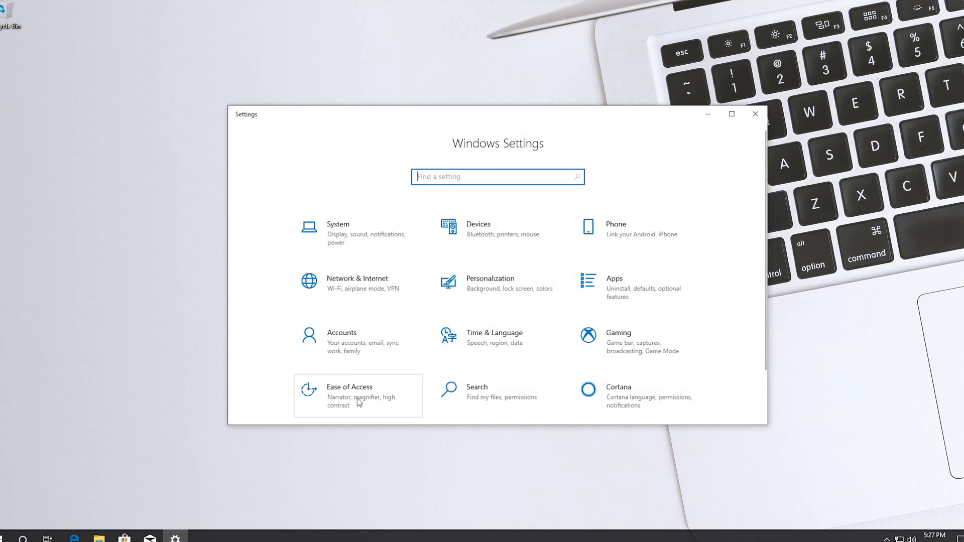
pyautogui.click(358, 396)
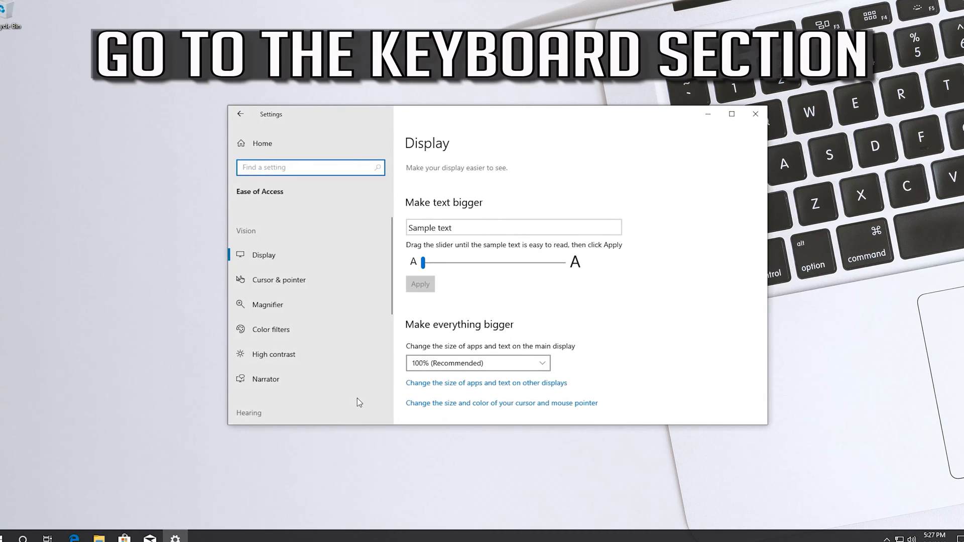
pyautogui.scroll(-3)
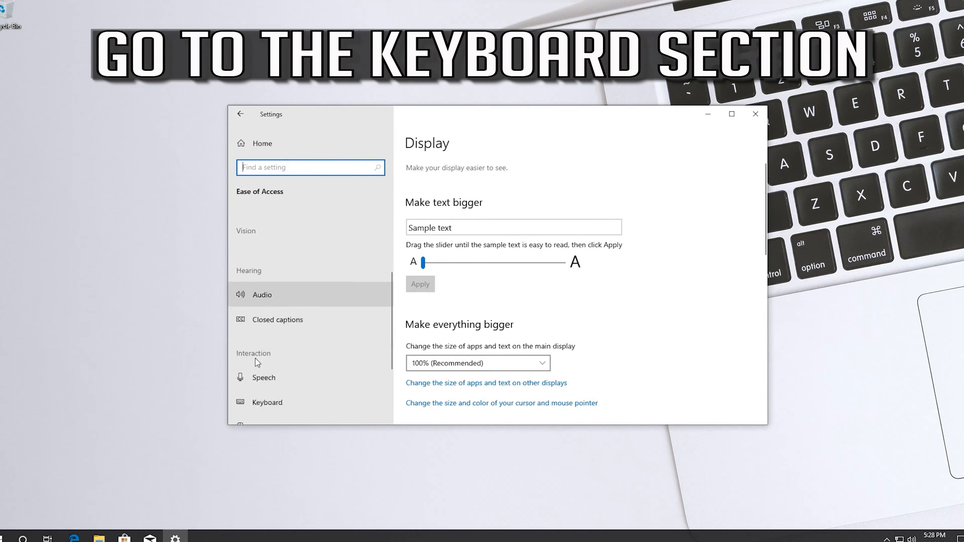
pyautogui.scroll(-3)
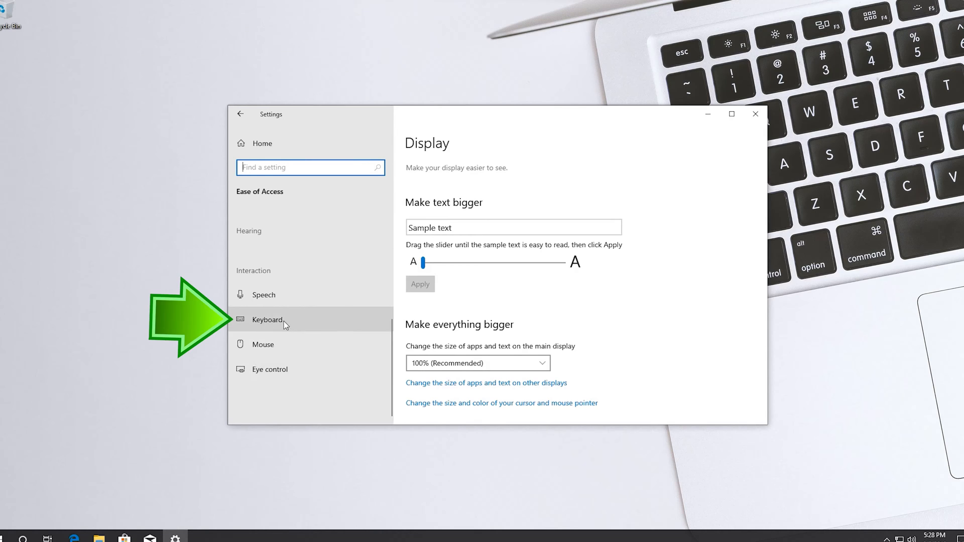
pyautogui.moveTo(282, 327)
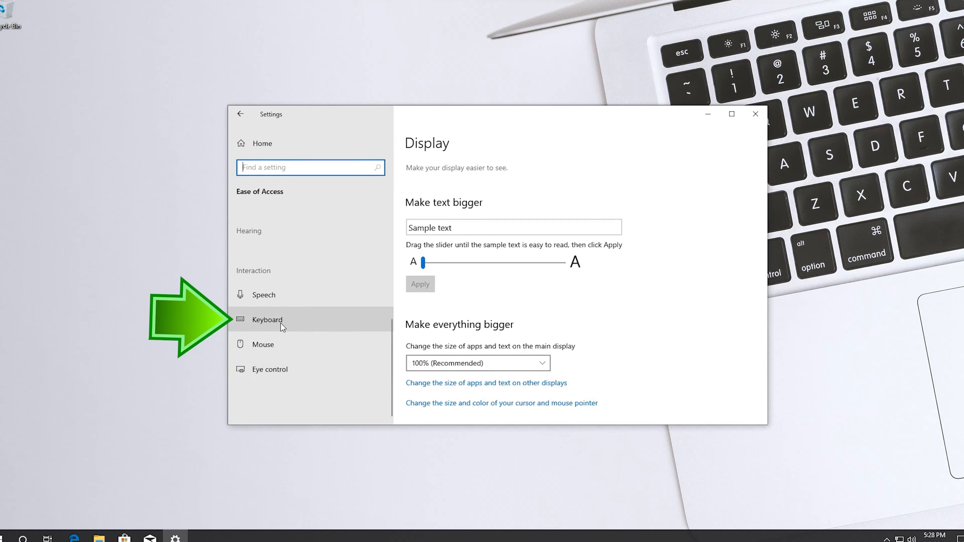
# In Ease of Access Keyboard settings, turn 'Use the On-Screen Keyboard' On and minimise Settings.
pyautogui.click(267, 319)
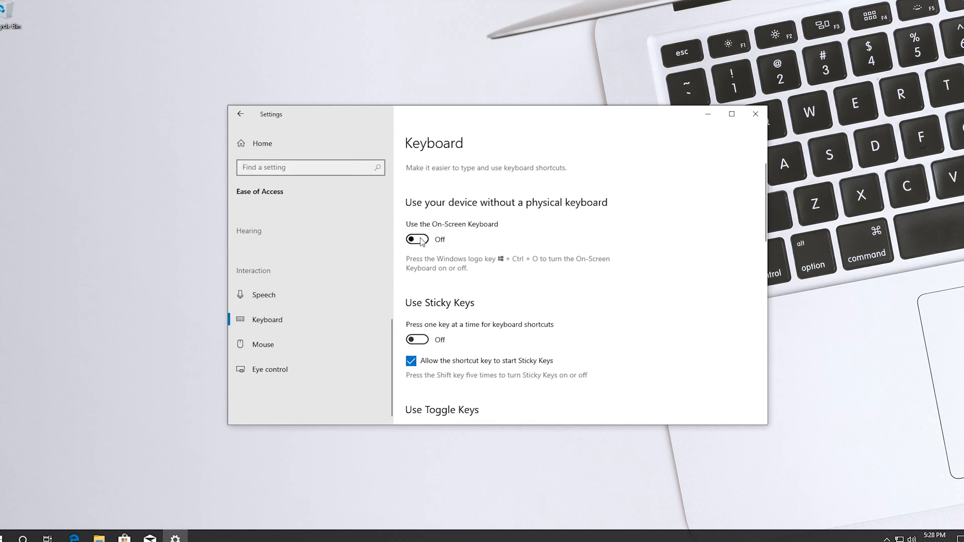
pyautogui.click(417, 240)
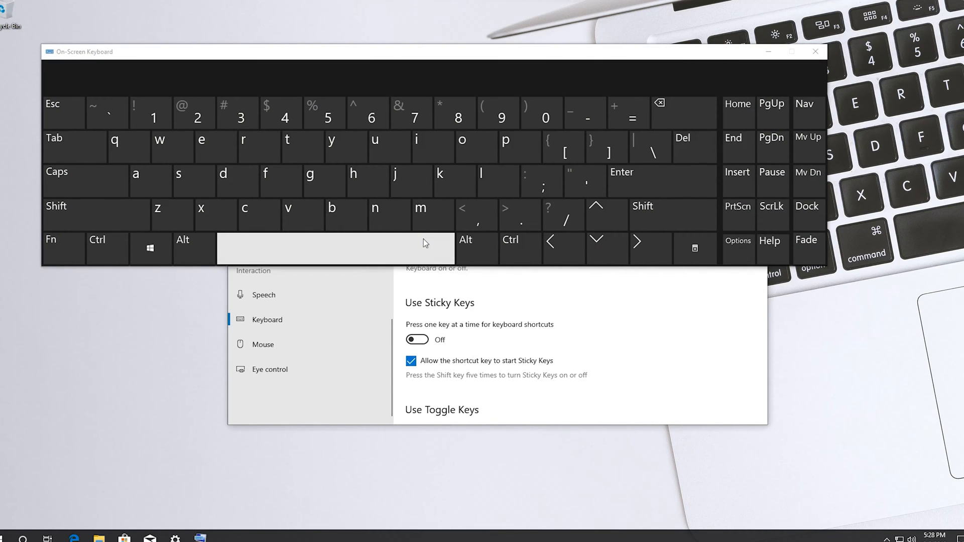
pyautogui.moveTo(569, 47)
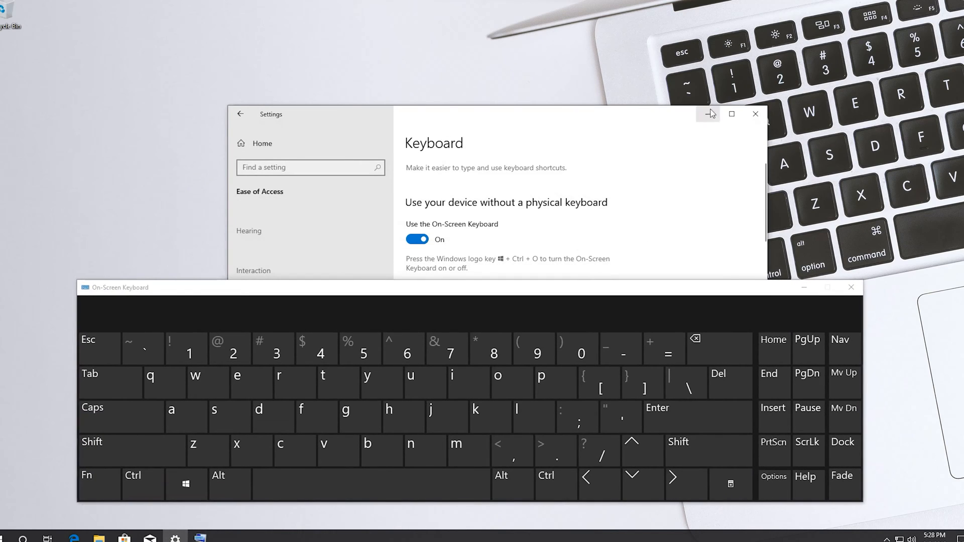
pyautogui.click(755, 113)
pyautogui.write('d')
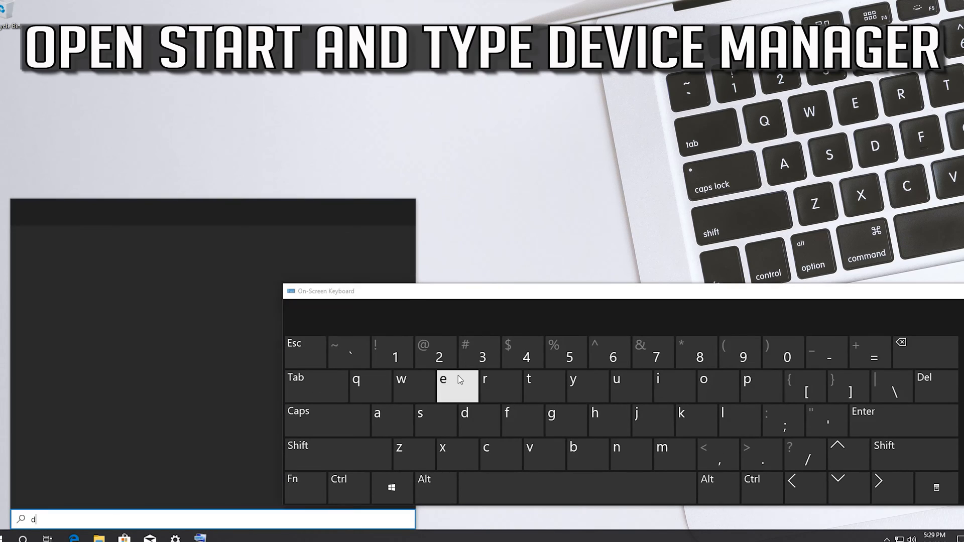
# Search 'device manager' with the on-screen keyboard and launch Device Manager from the best match.
pyautogui.write('ev')
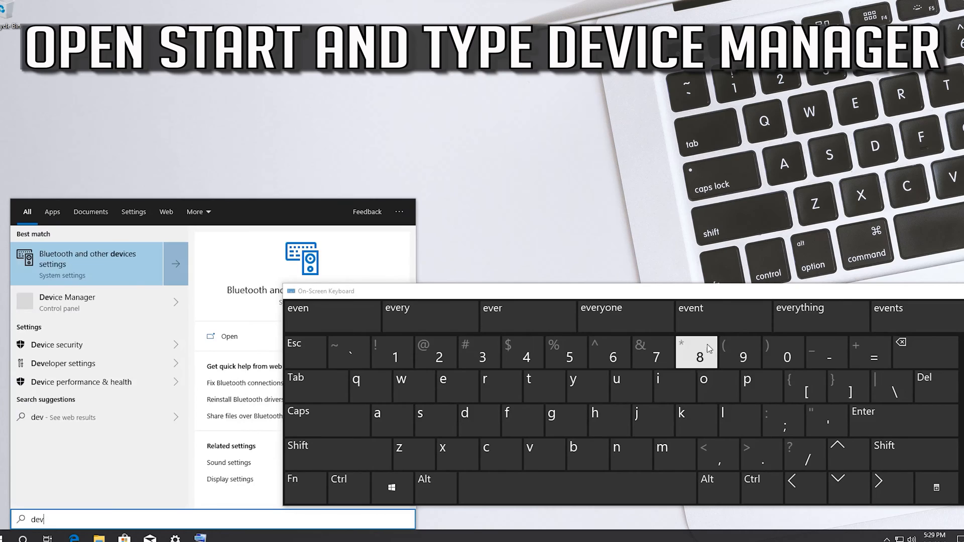
pyautogui.write('ce m')
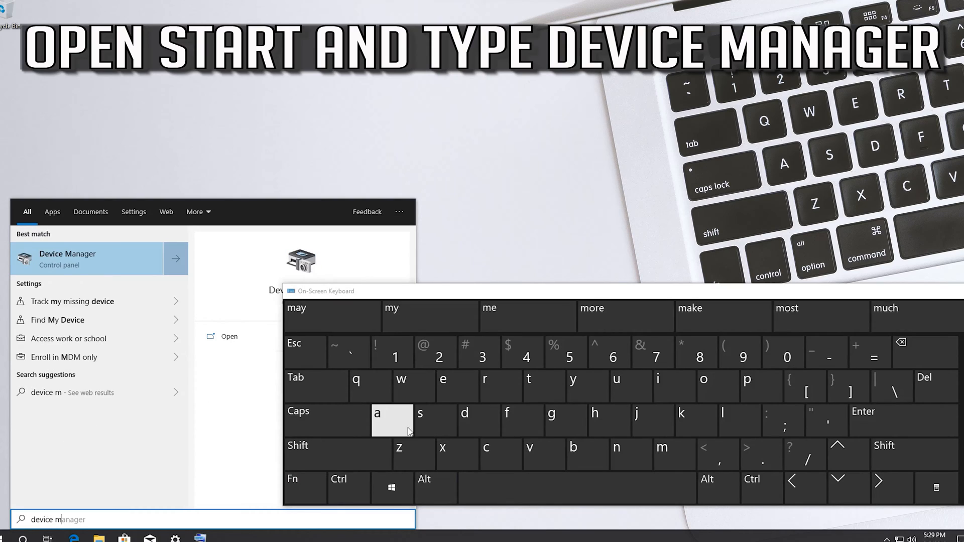
pyautogui.write('an')
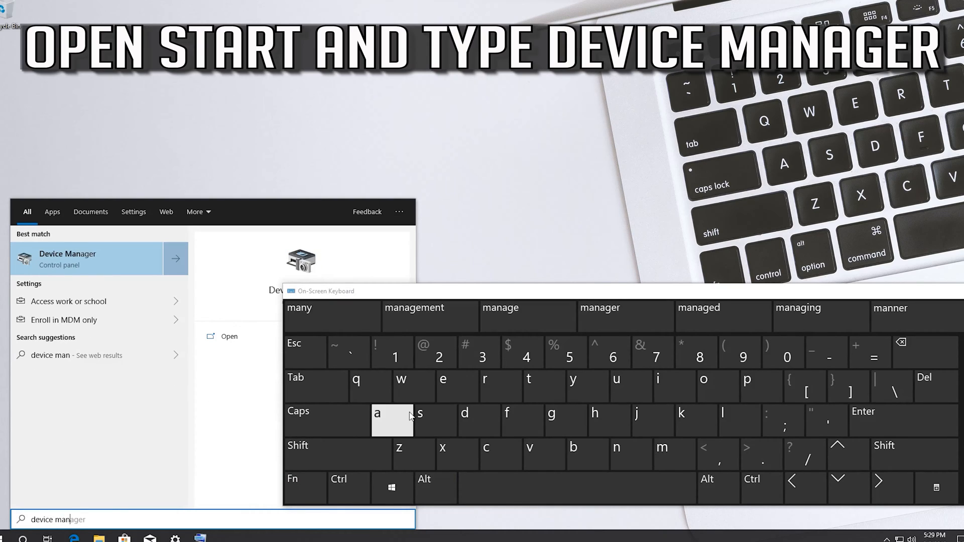
pyautogui.click(443, 380)
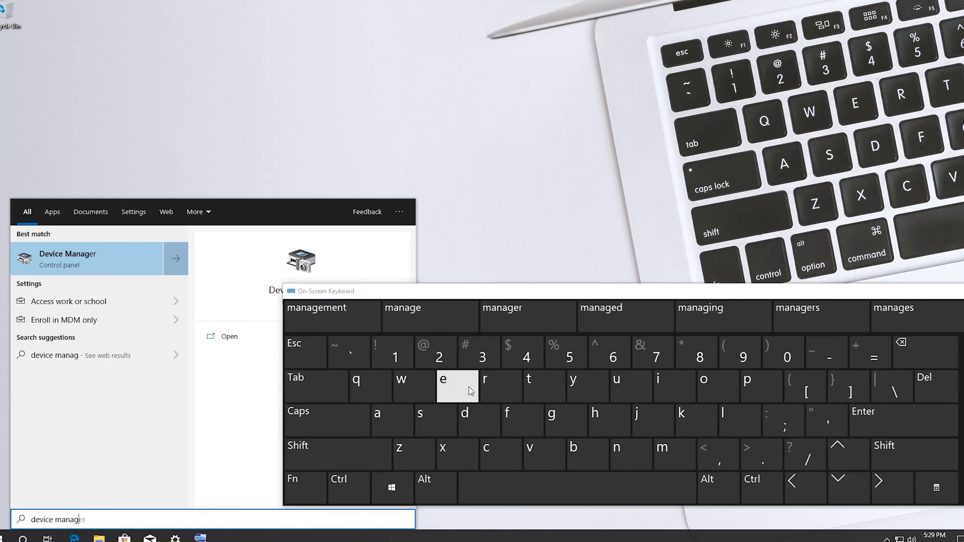
pyautogui.click(484, 386)
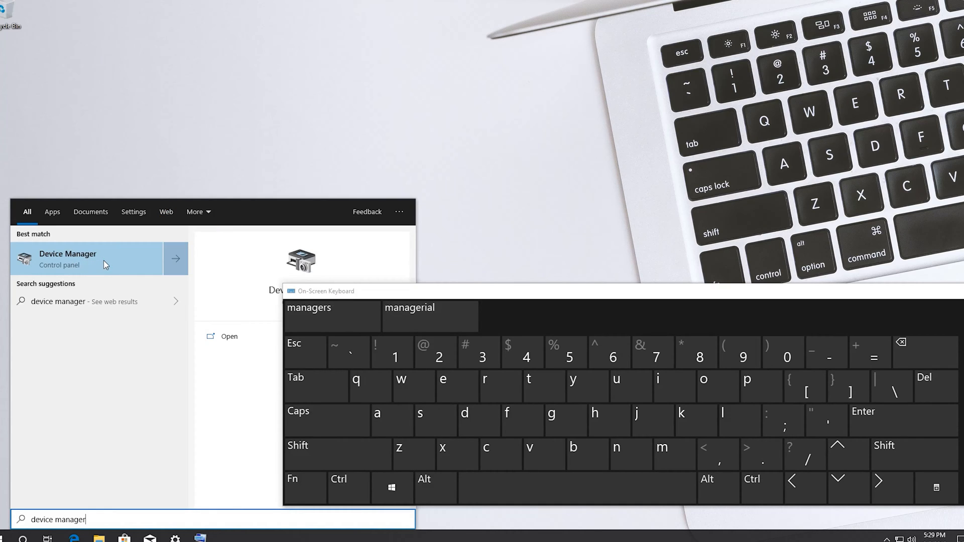
pyautogui.click(86, 258)
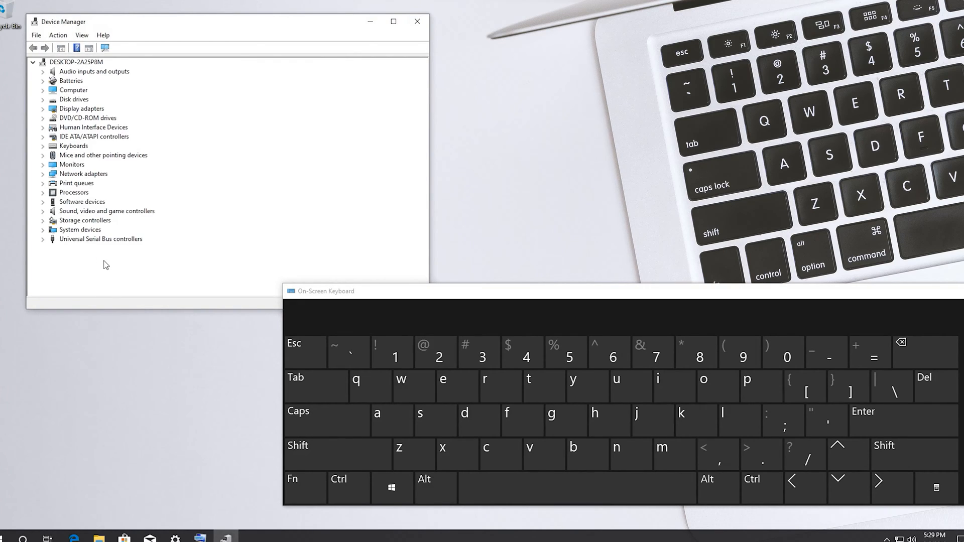
# Close the on-screen keyboard, expand Keyboards and bring up the Standard PS/2 Keyboard's context menu.
pyautogui.moveTo(215, 21); pyautogui.dragTo(252, 32)
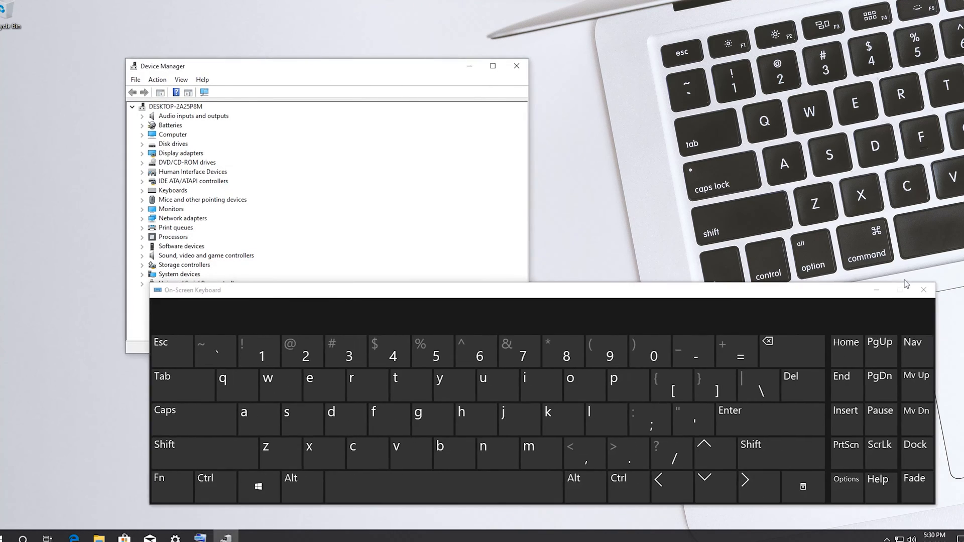
pyautogui.click(925, 290)
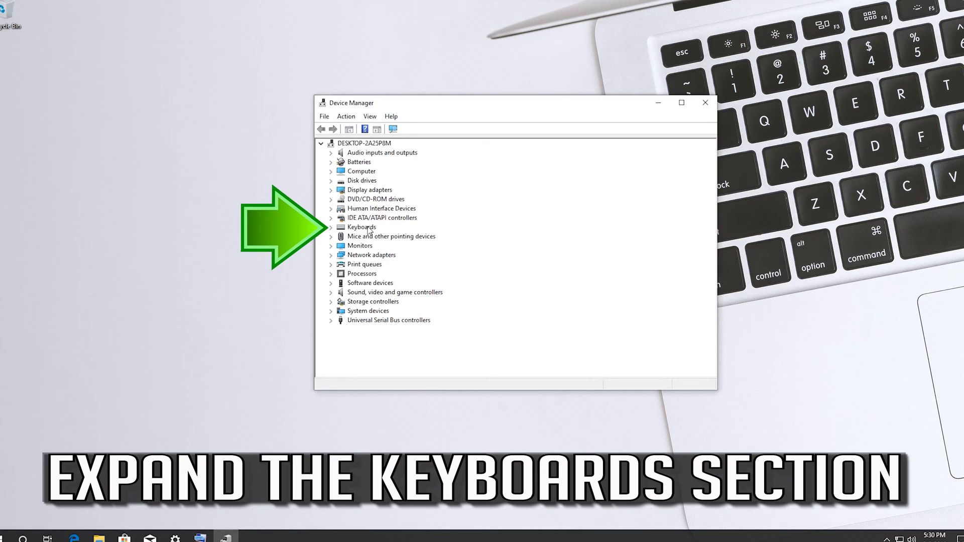
pyautogui.click(363, 227)
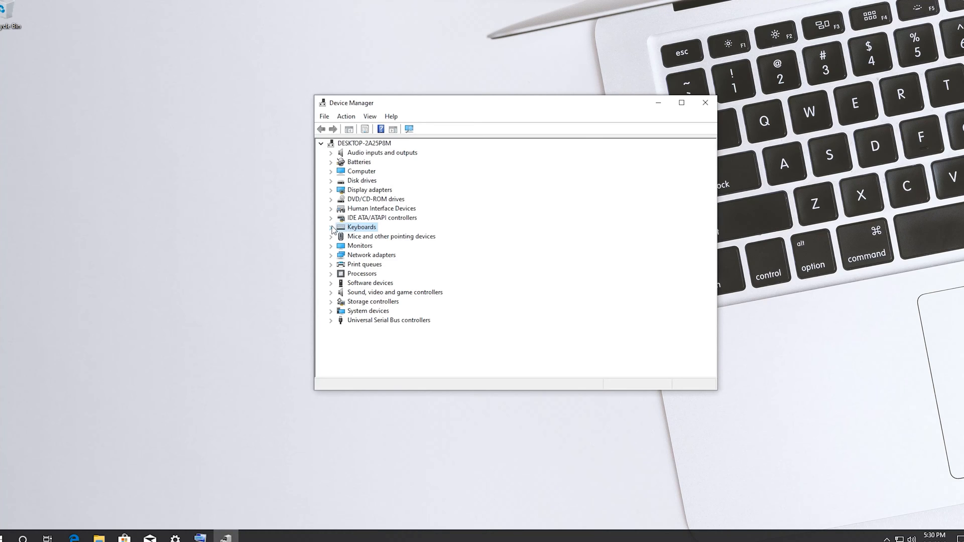
pyautogui.click(332, 227)
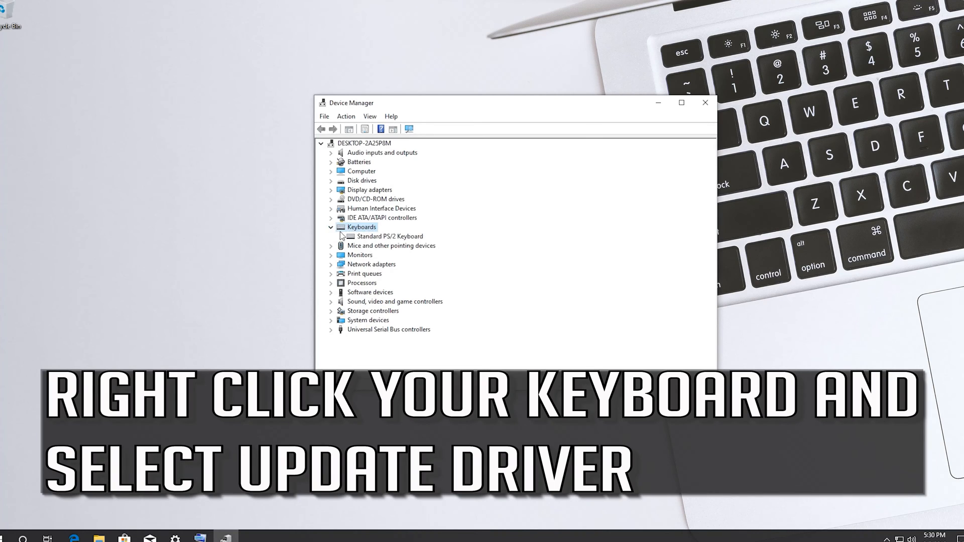
pyautogui.click(390, 236)
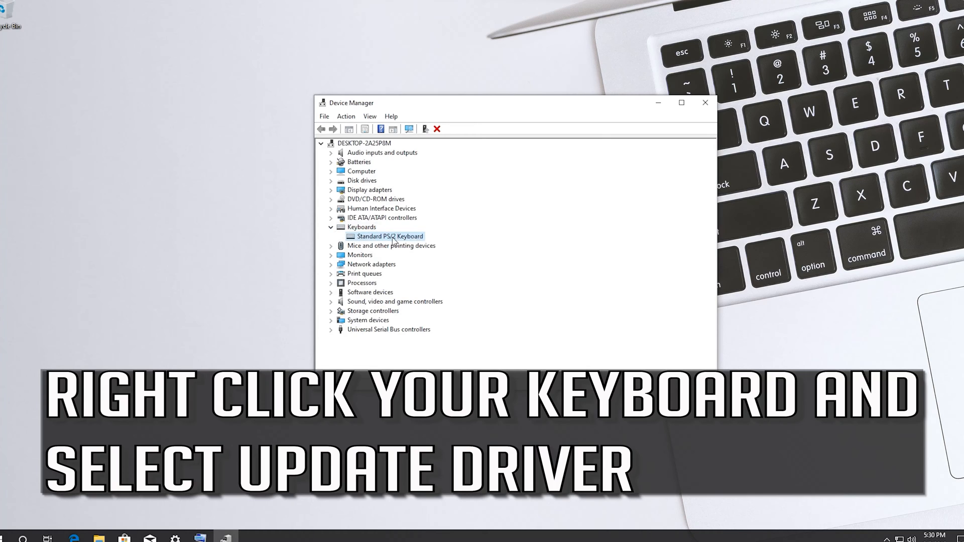
pyautogui.rightClick(389, 237)
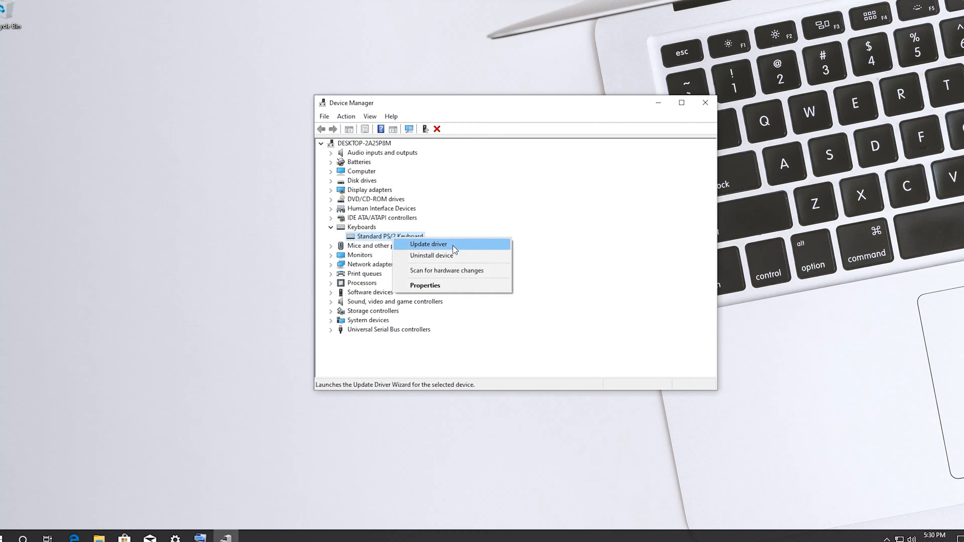
# Start Update driver, browsing the computer and picking from the list of available drivers.
pyautogui.click(428, 244)
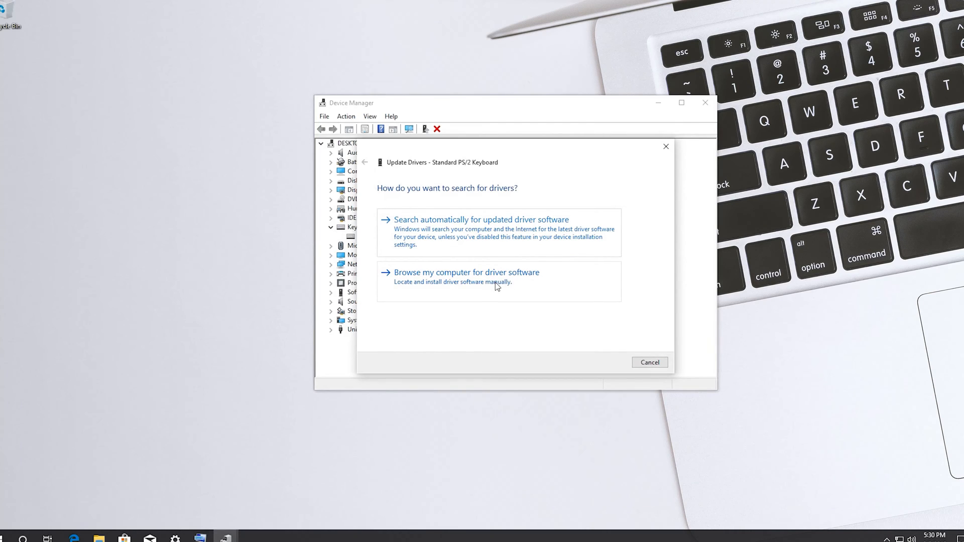
pyautogui.click(465, 273)
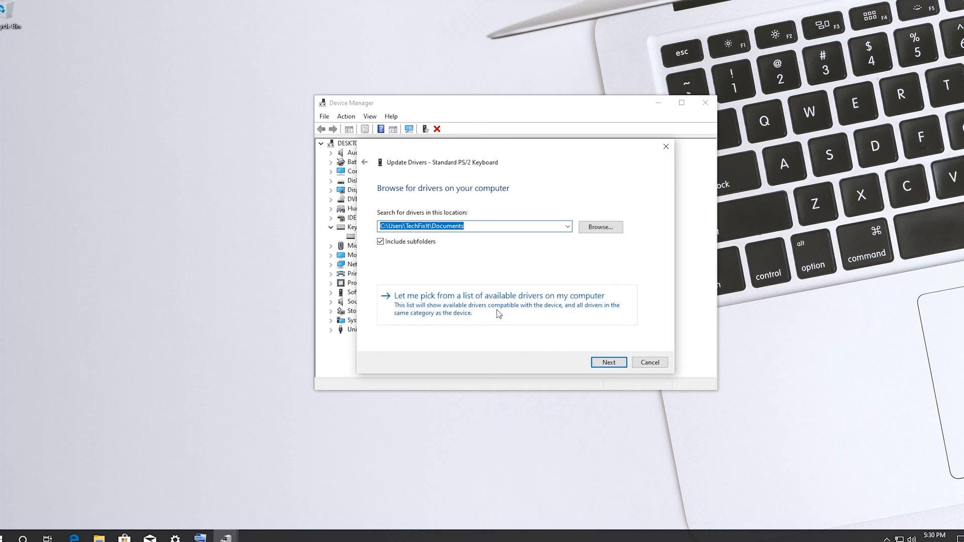
pyautogui.click(498, 295)
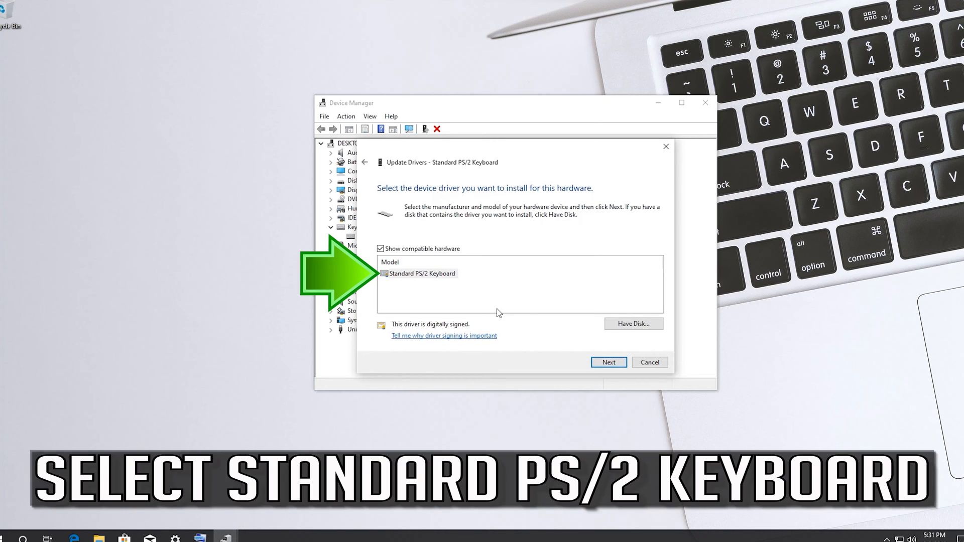
pyautogui.moveTo(421, 275)
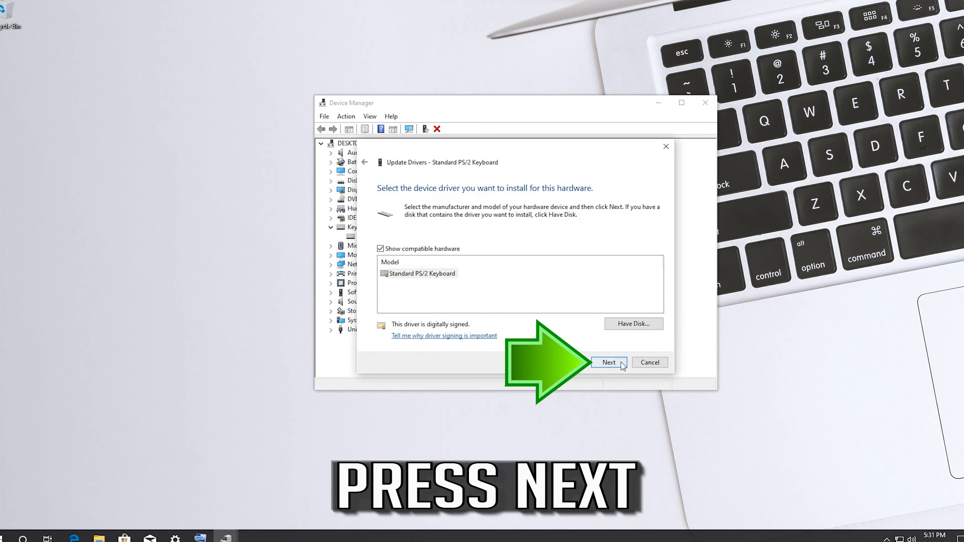
# Install the Standard PS/2 Keyboard driver, close the wizard and accept the restart prompt.
pyautogui.click(609, 363)
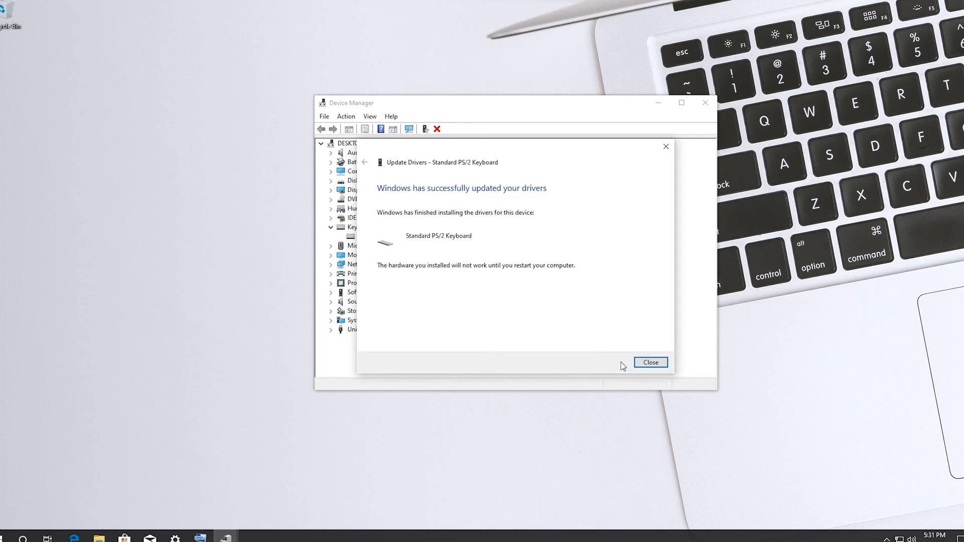
pyautogui.moveTo(651, 362)
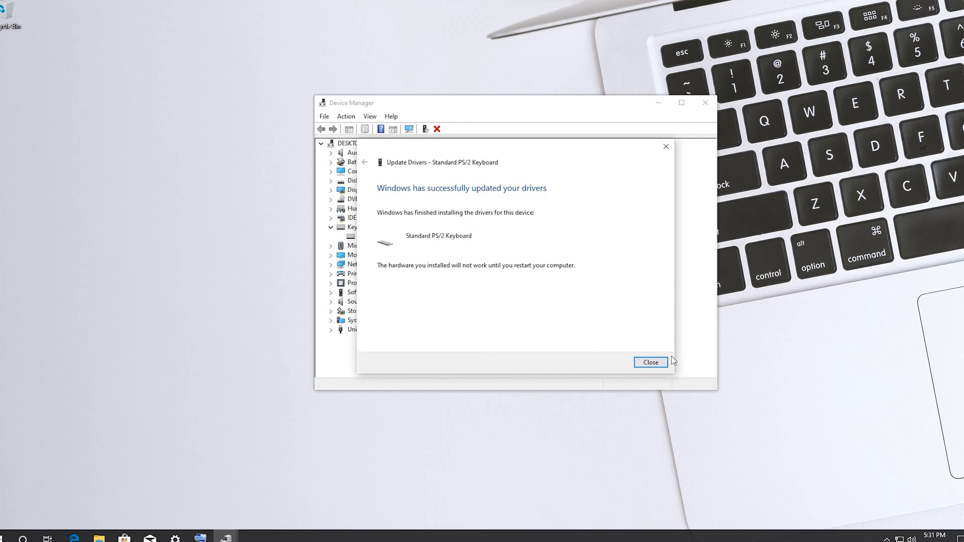
pyautogui.click(650, 362)
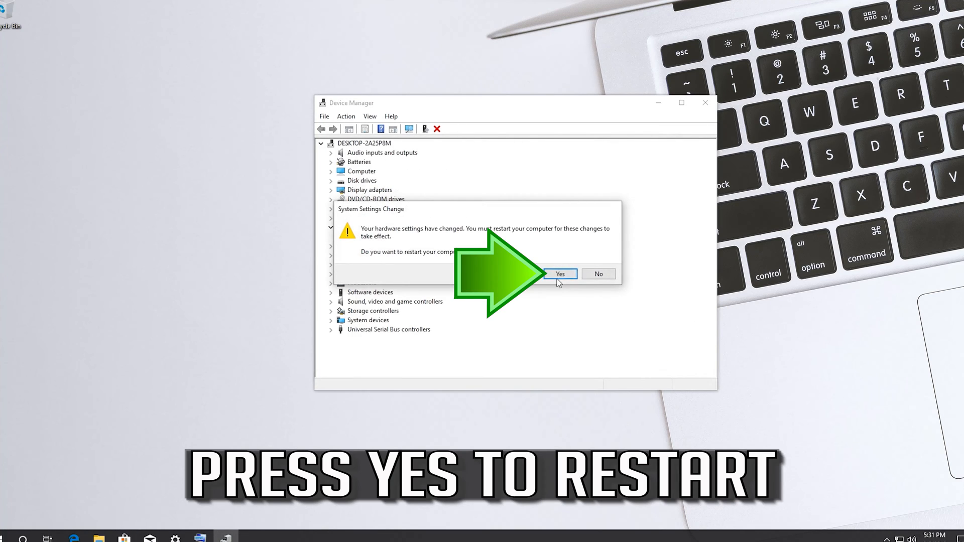
pyautogui.click(560, 273)
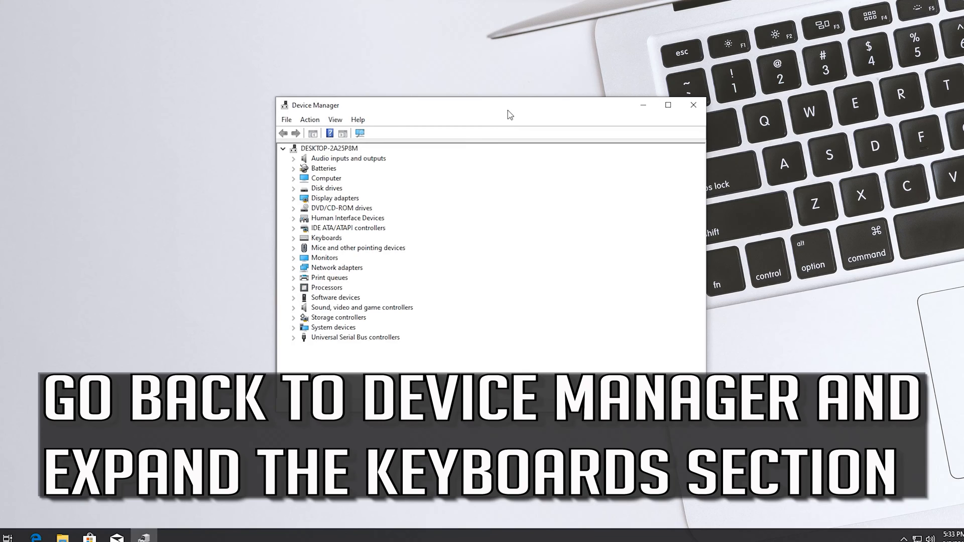
# Uninstall the Standard PS/2 Keyboard device from its context menu and agree to restart the computer.
pyautogui.click(294, 239)
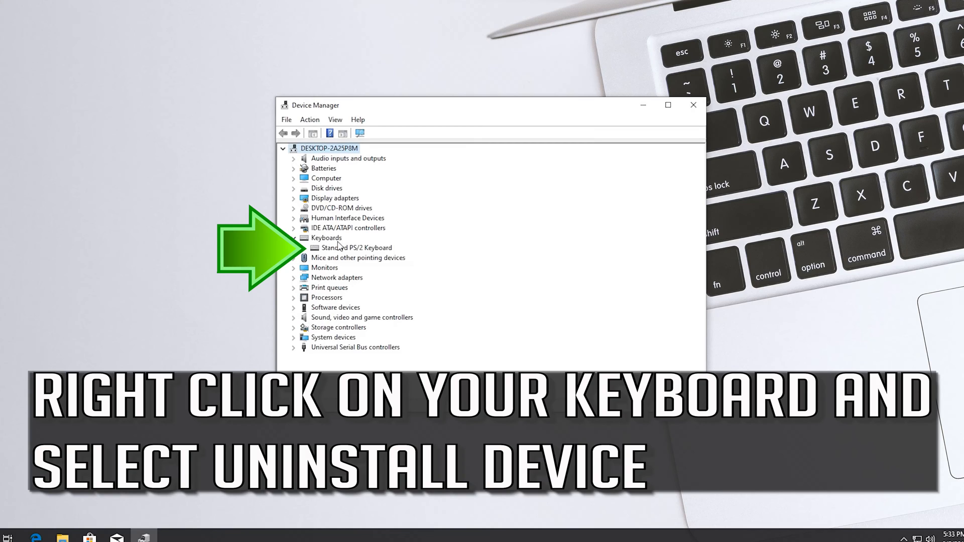
pyautogui.rightClick(358, 247)
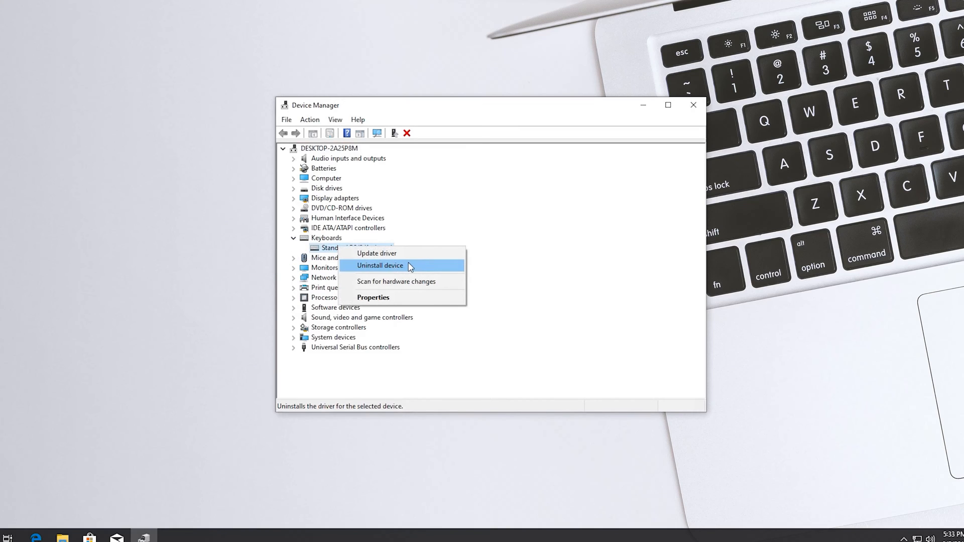
pyautogui.click(380, 265)
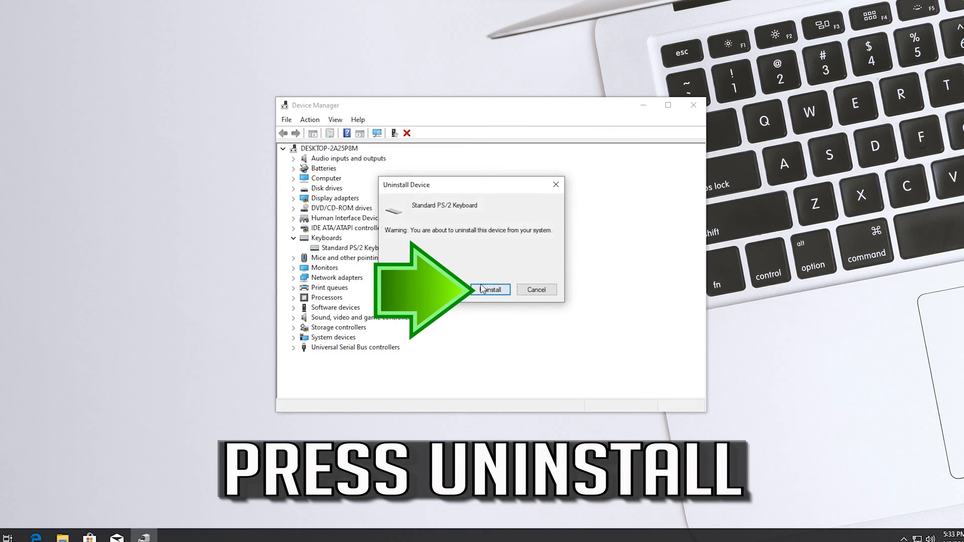
pyautogui.click(490, 290)
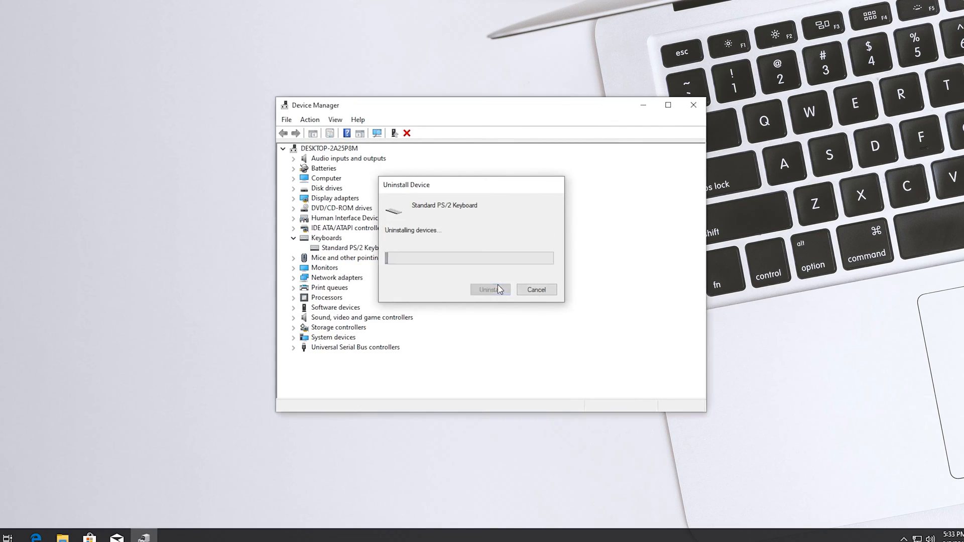
pyautogui.click(490, 290)
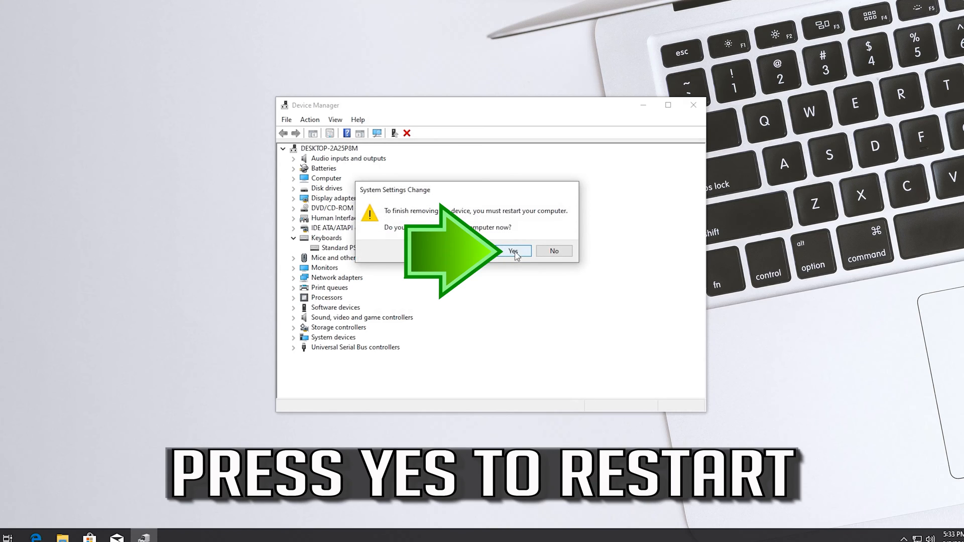
pyautogui.click(513, 251)
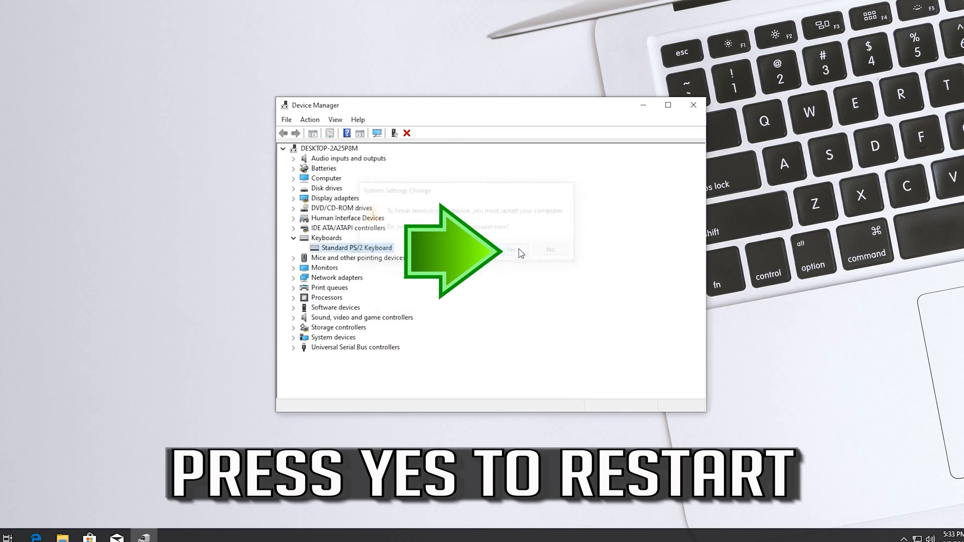
pyautogui.click(506, 249)
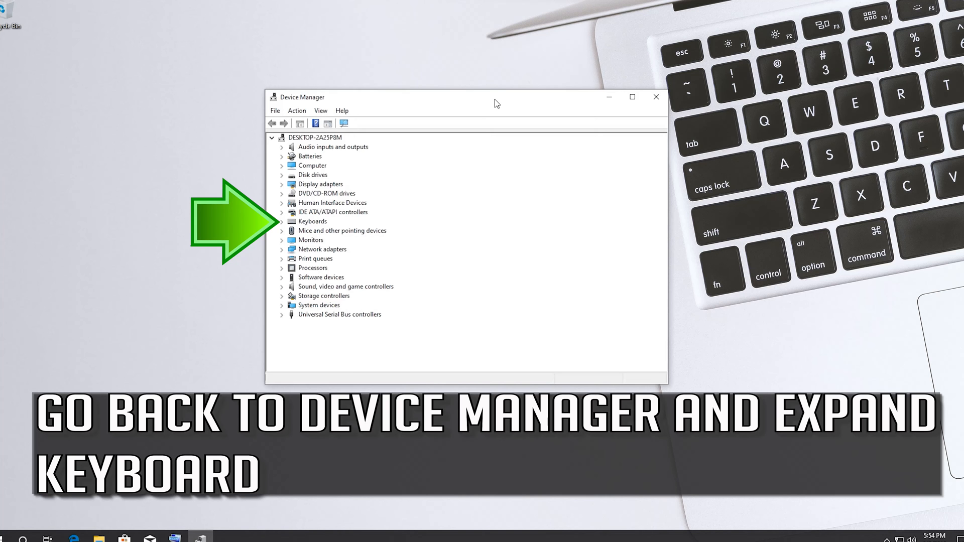
pyautogui.moveTo(310, 222)
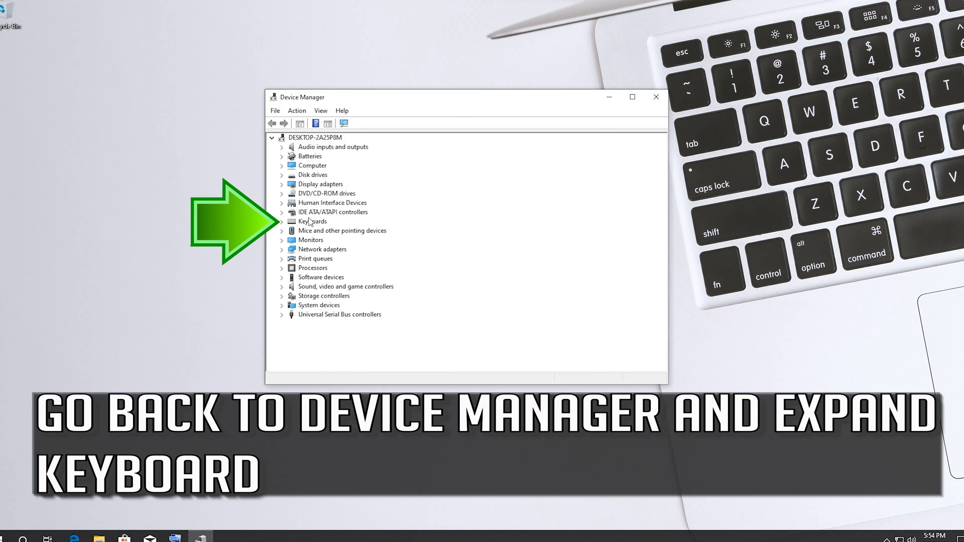
# After the restart, expand Keyboards and bring up the reinstalled Standard PS/2 Keyboard's context menu.
pyautogui.click(281, 221)
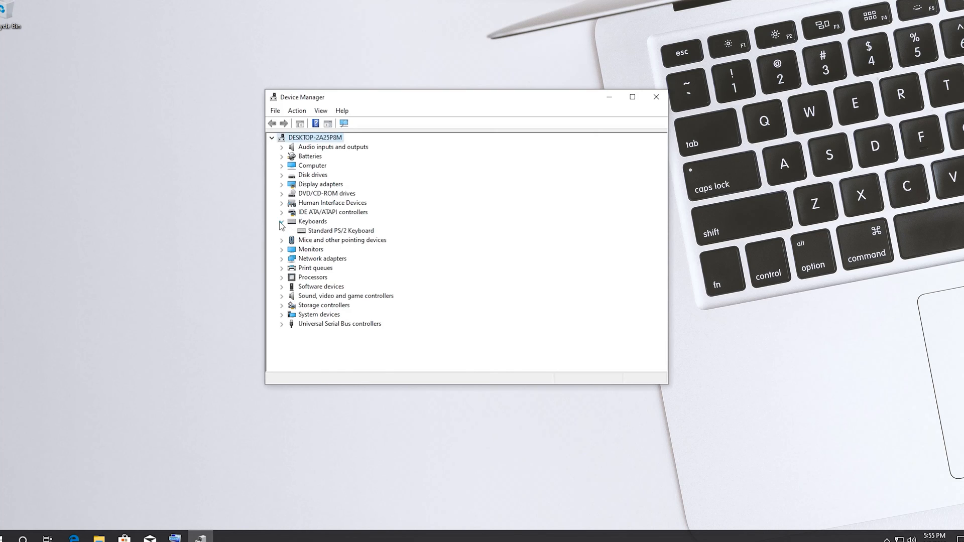
pyautogui.click(338, 231)
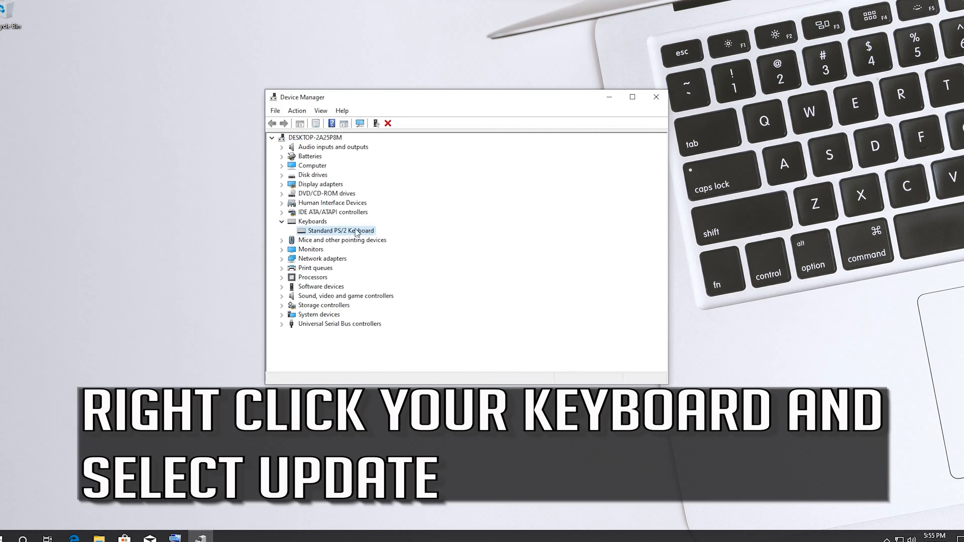
pyautogui.rightClick(340, 231)
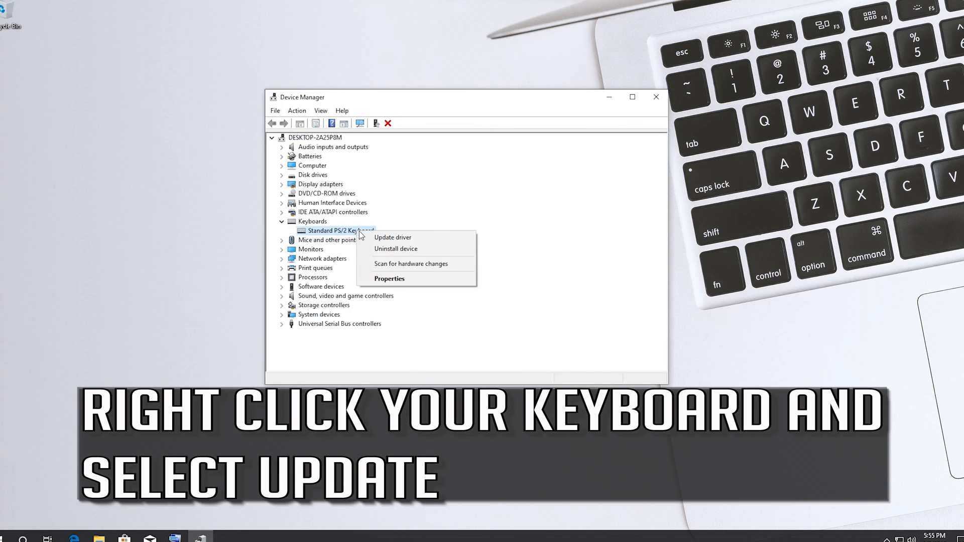
pyautogui.moveTo(392, 237)
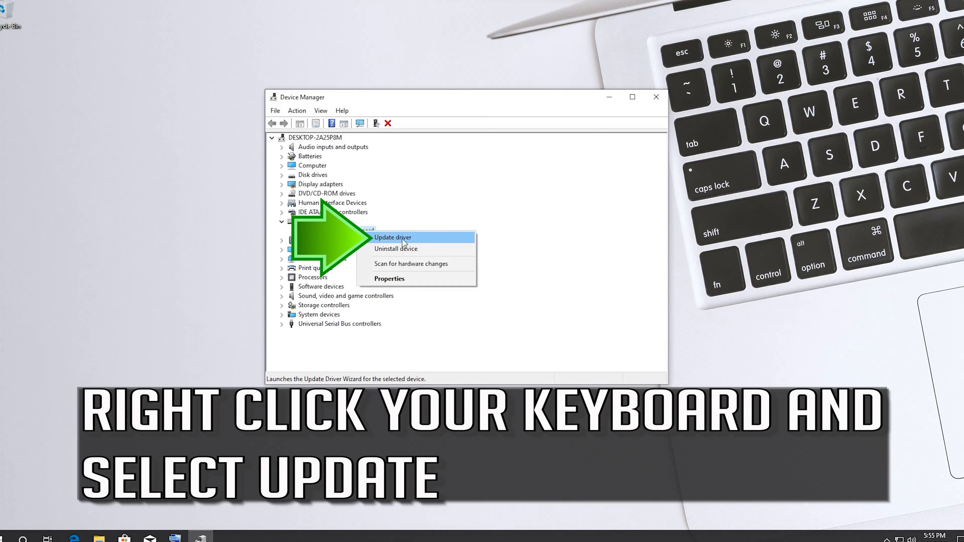
# Search automatically for an updated Standard PS/2 Keyboard driver; Windows reports the best driver is already installed.
pyautogui.click(393, 237)
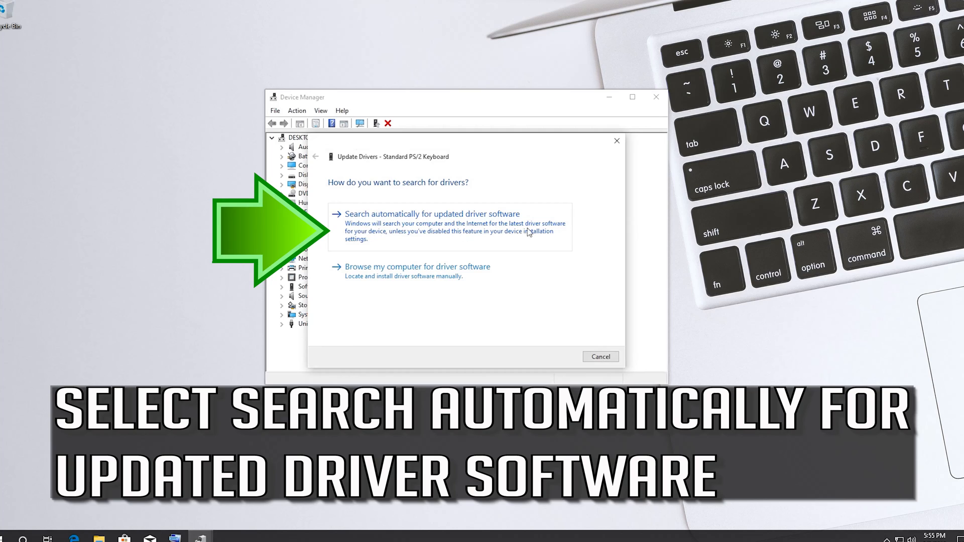
pyautogui.moveTo(411, 232)
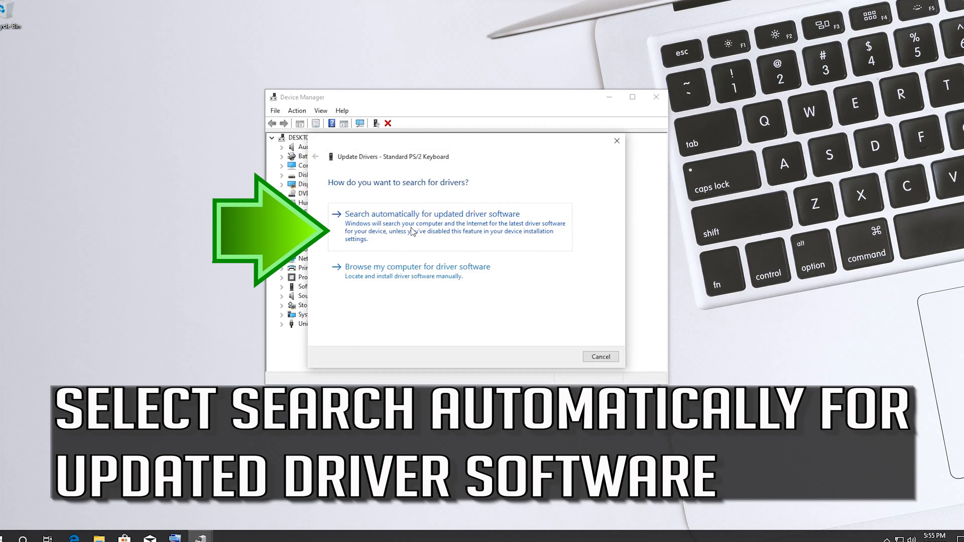
pyautogui.click(432, 213)
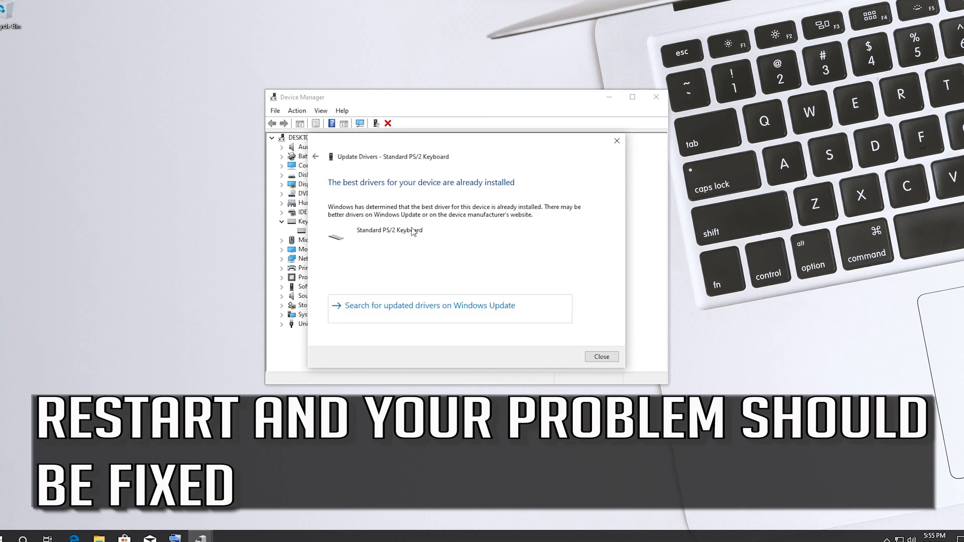
pyautogui.moveTo(416, 248)
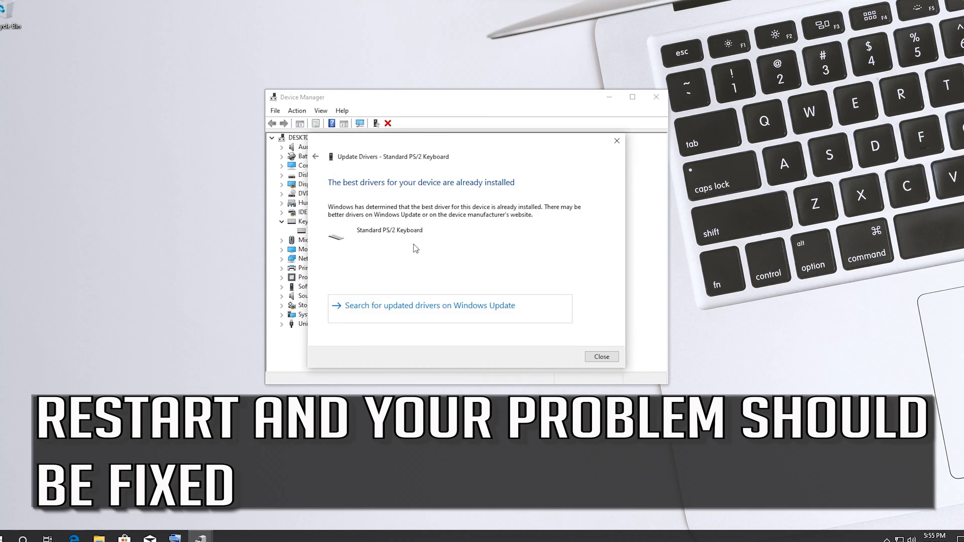